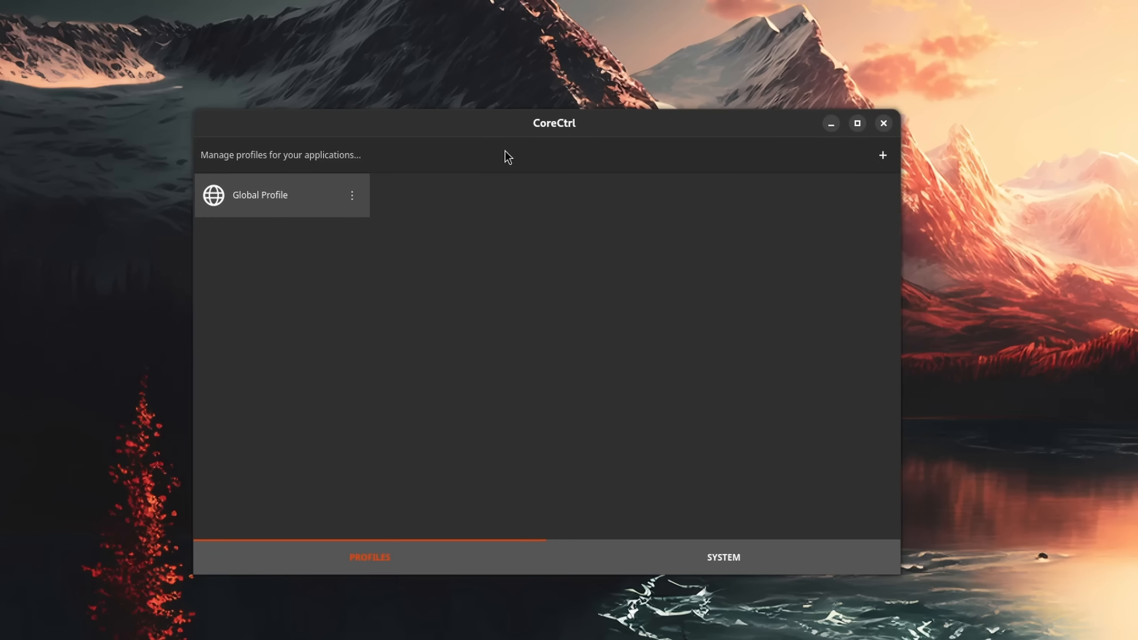
mouse_move(883, 155)
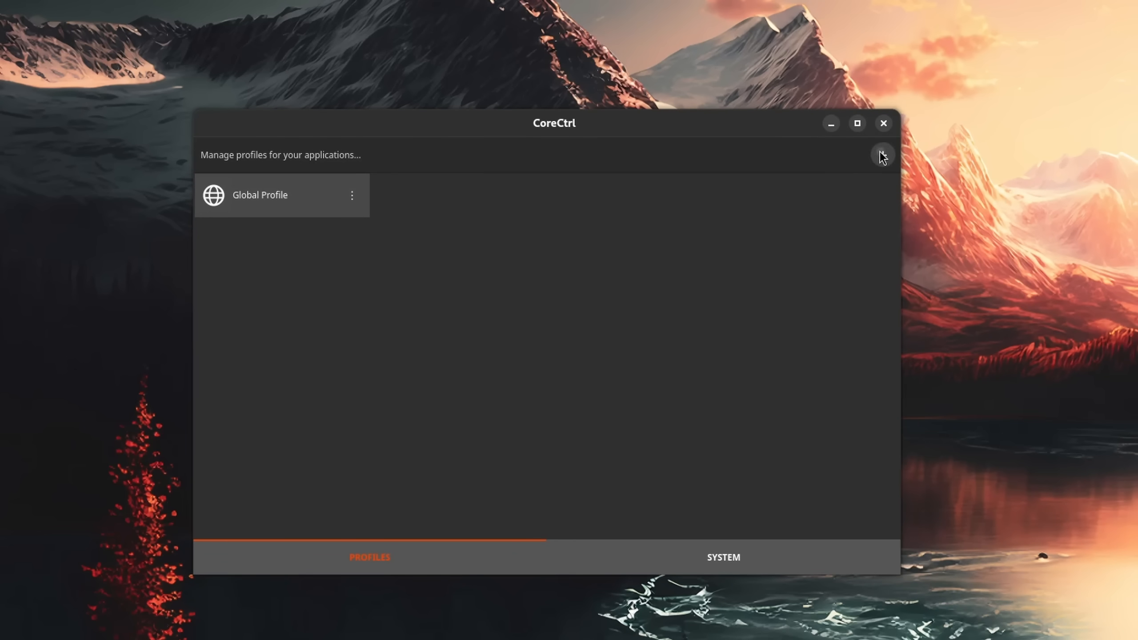
Step: Switch from the GPU page to the Ryzen 5 5600X [CPU 0] settings, showing the Ondemand governor
left_click(882, 155)
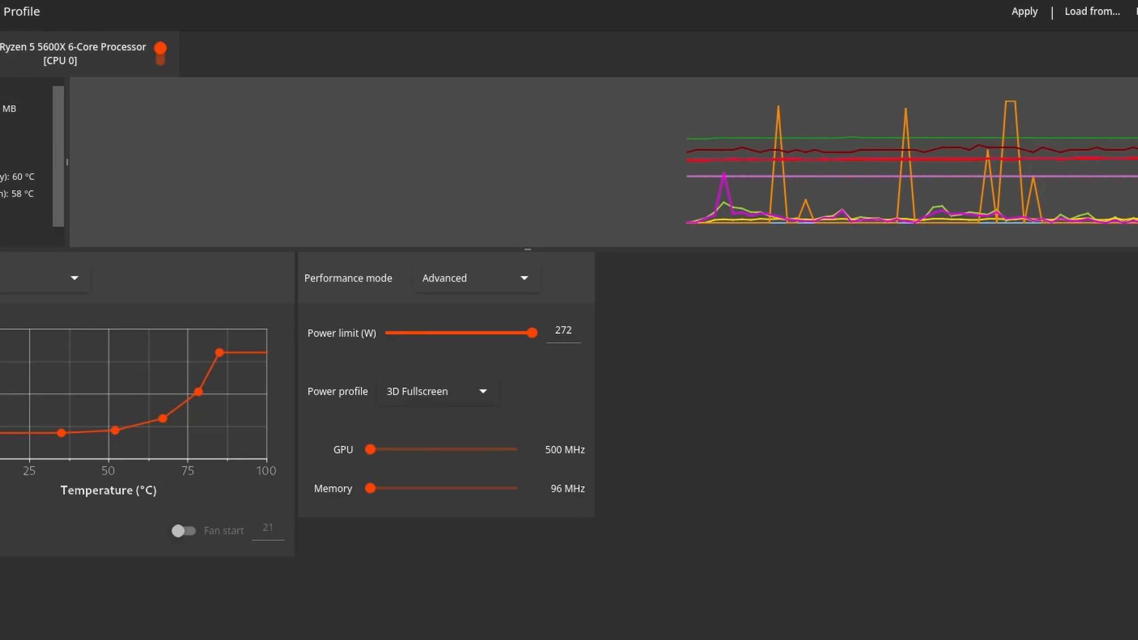
left_click(73, 53)
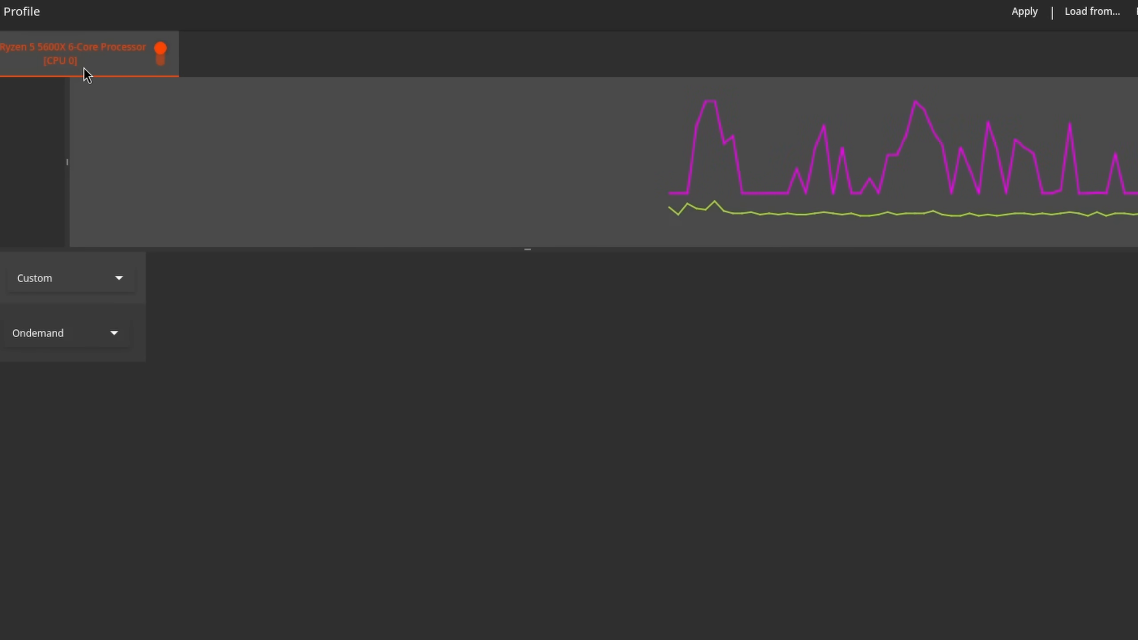